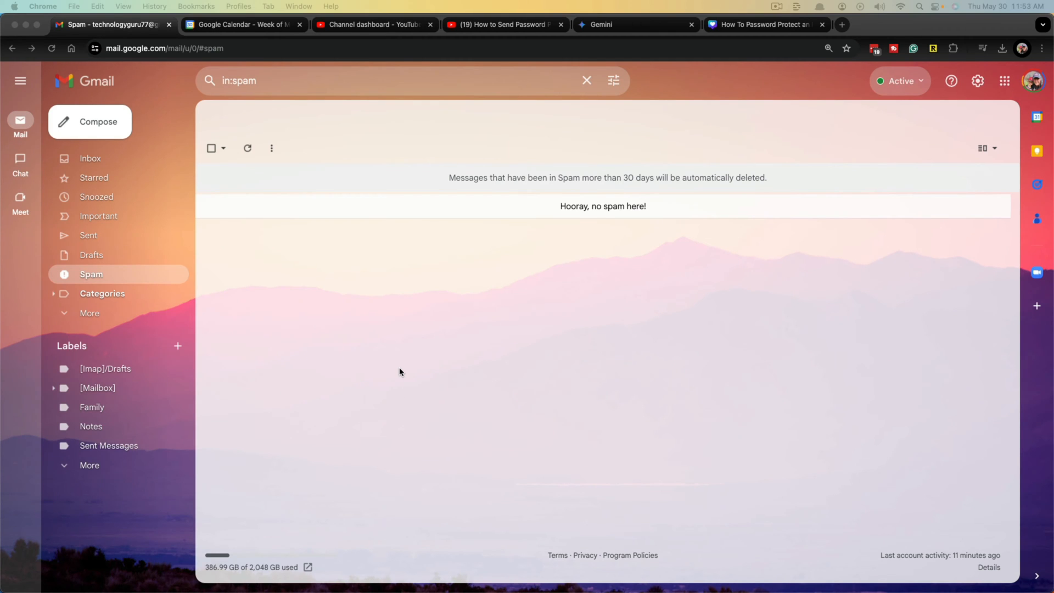
mouse_move(382, 358)
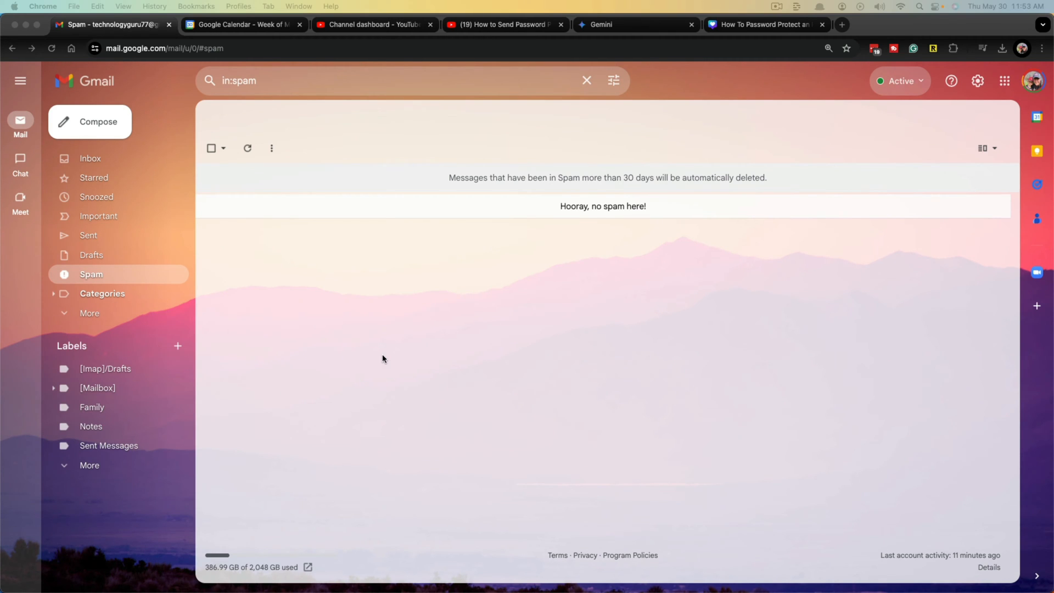
mouse_move(378, 363)
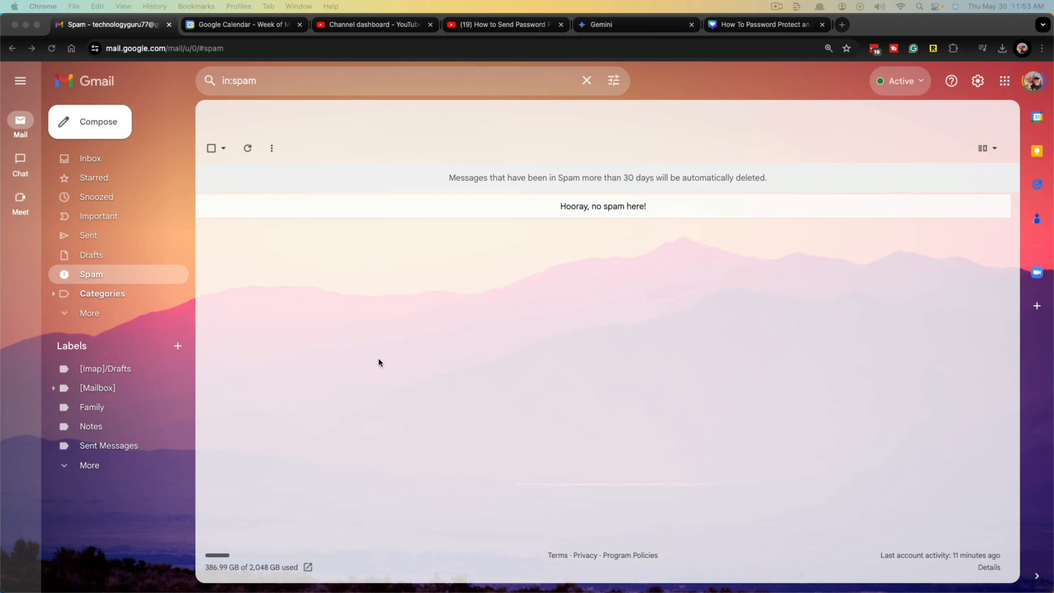
mouse_move(271, 237)
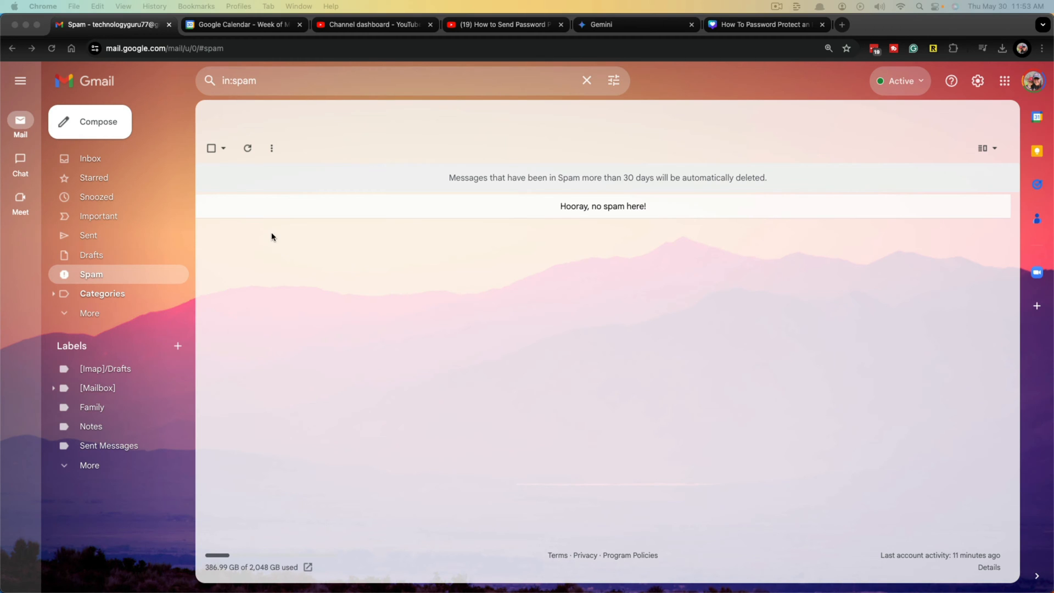
mouse_move(98, 125)
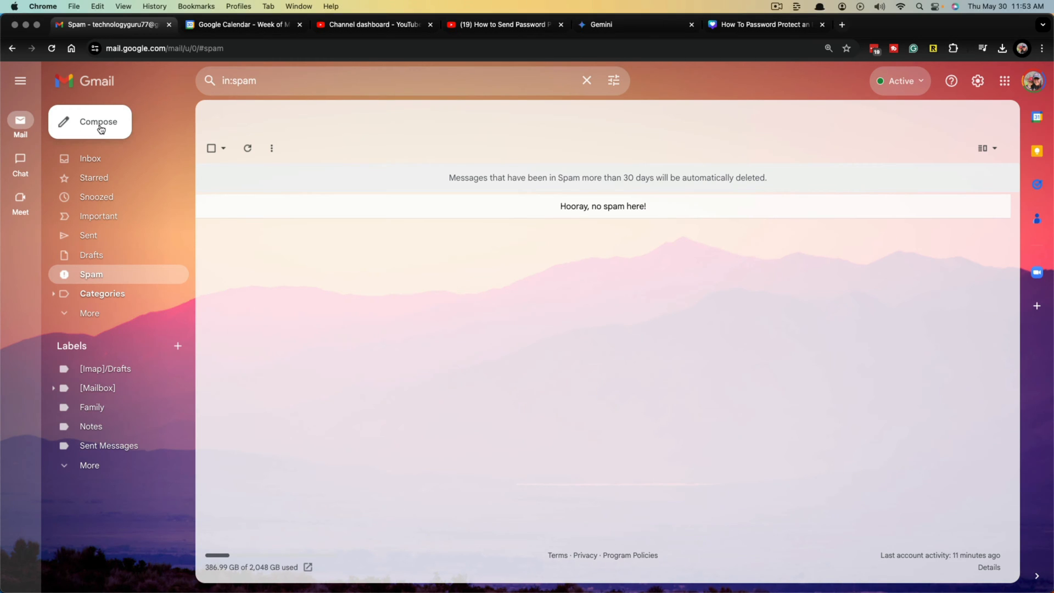
Start a new message draft from Compose, with the signature already in the body
left_click(98, 122)
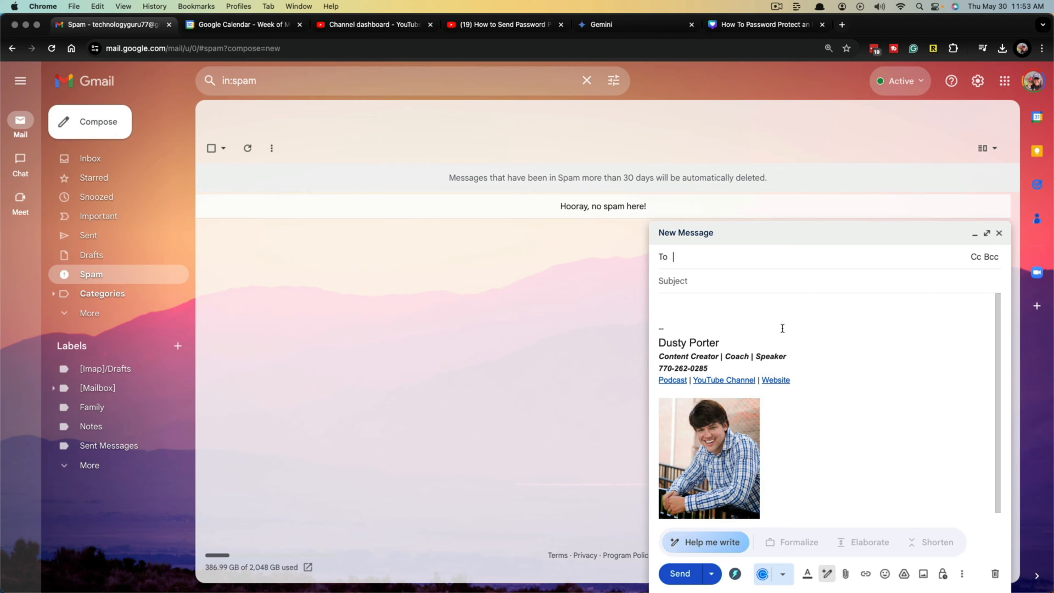
mouse_move(759, 332)
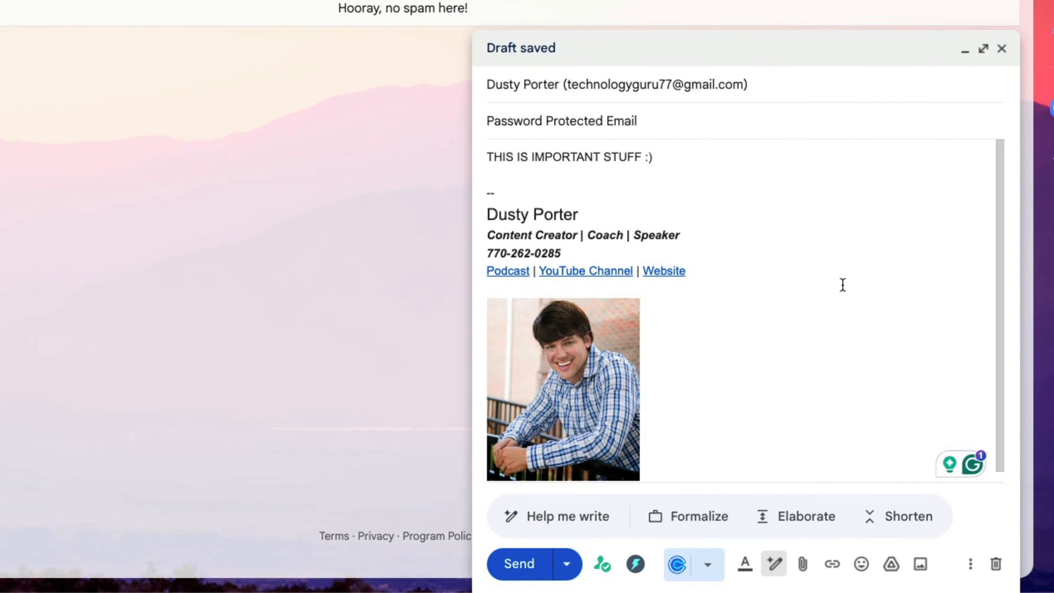
mouse_move(630, 156)
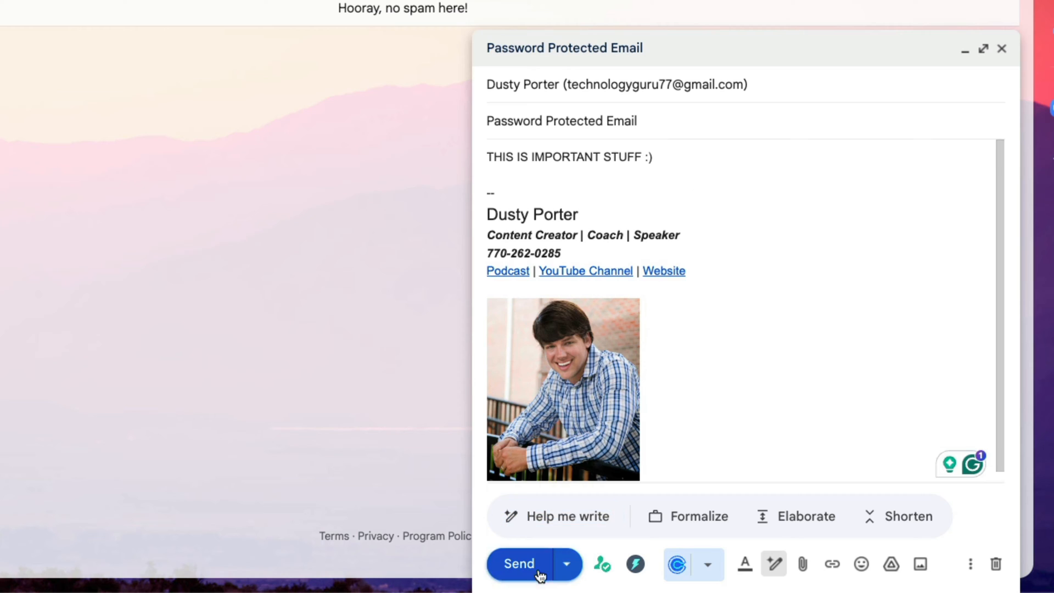
mouse_move(649, 570)
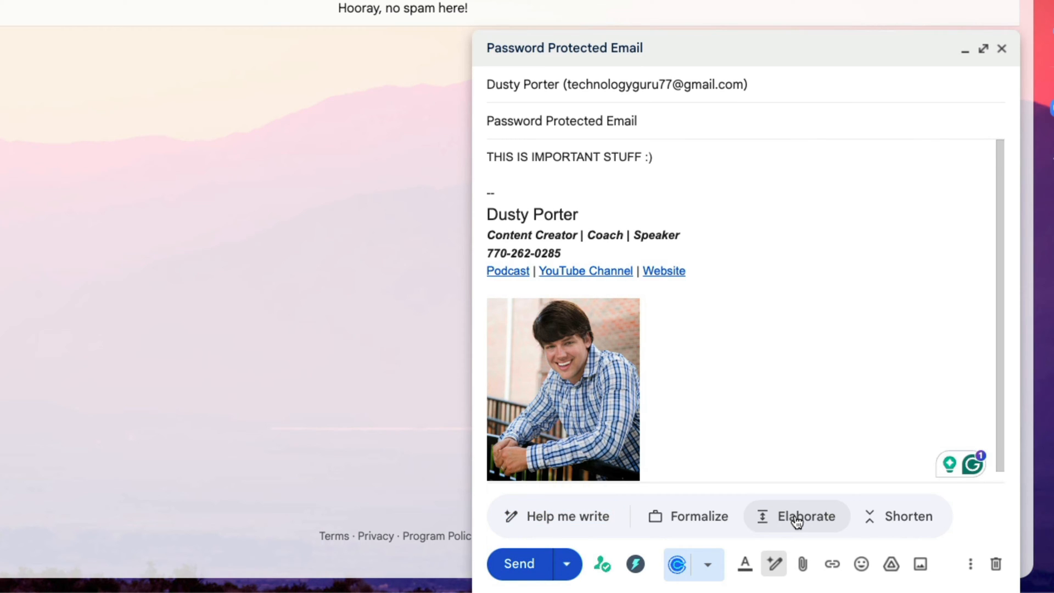
mouse_move(848, 557)
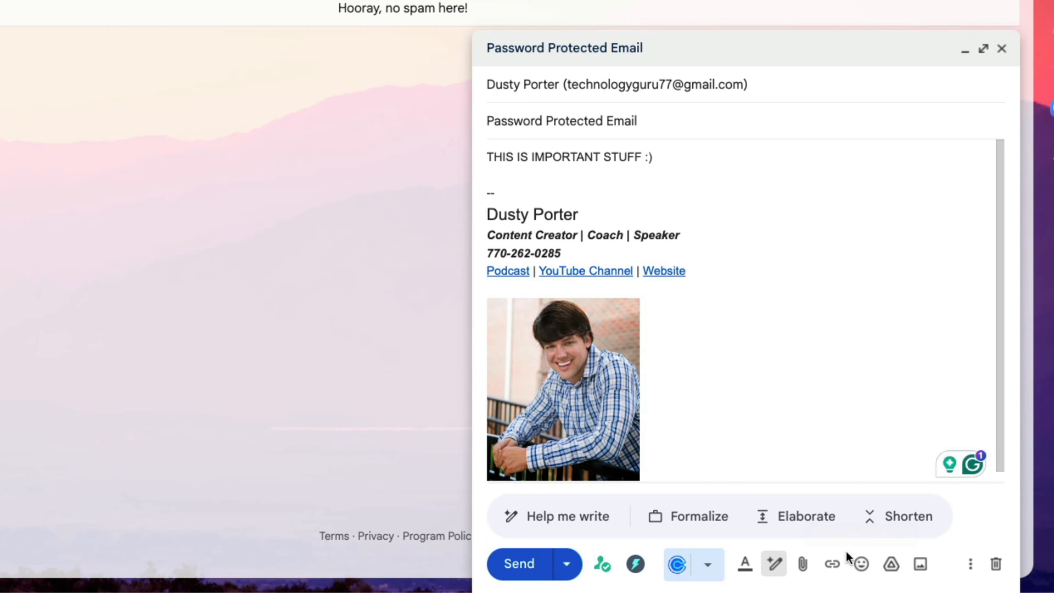
mouse_move(969, 564)
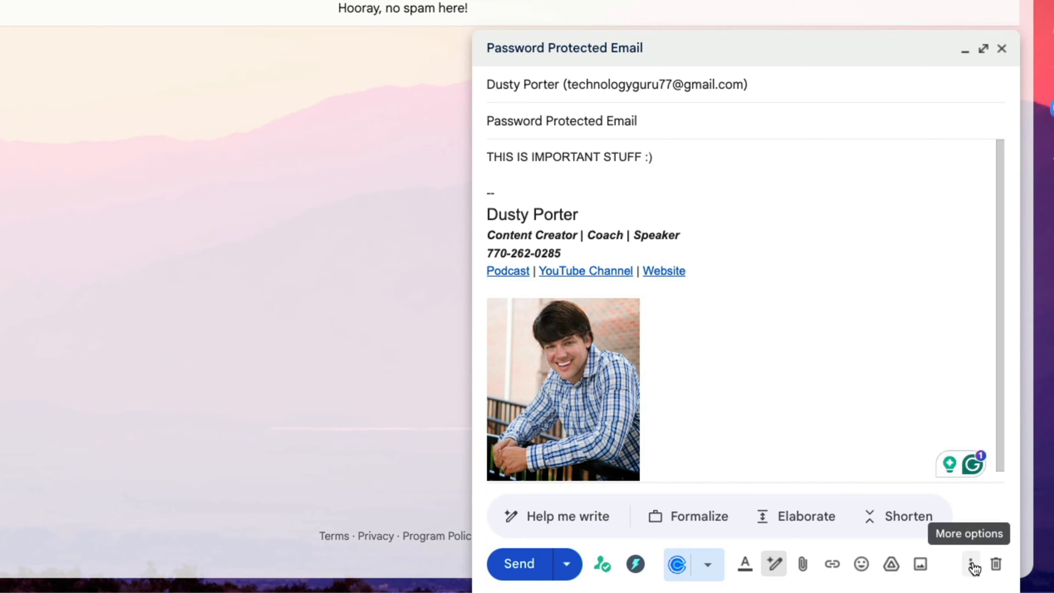
Toggle confidential mode on the draft from the More options menu
left_click(949, 563)
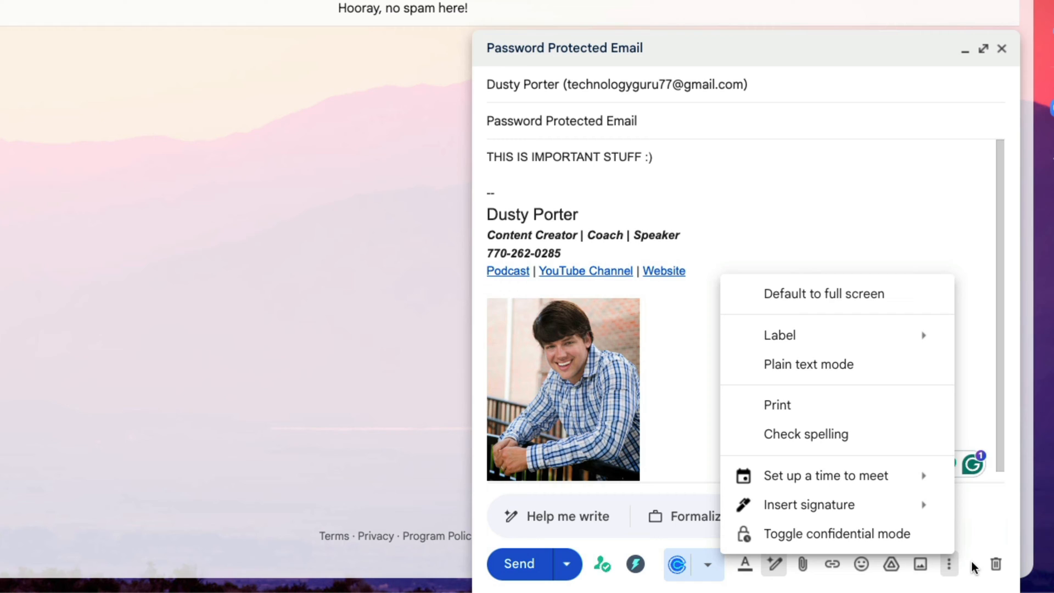
mouse_move(753, 541)
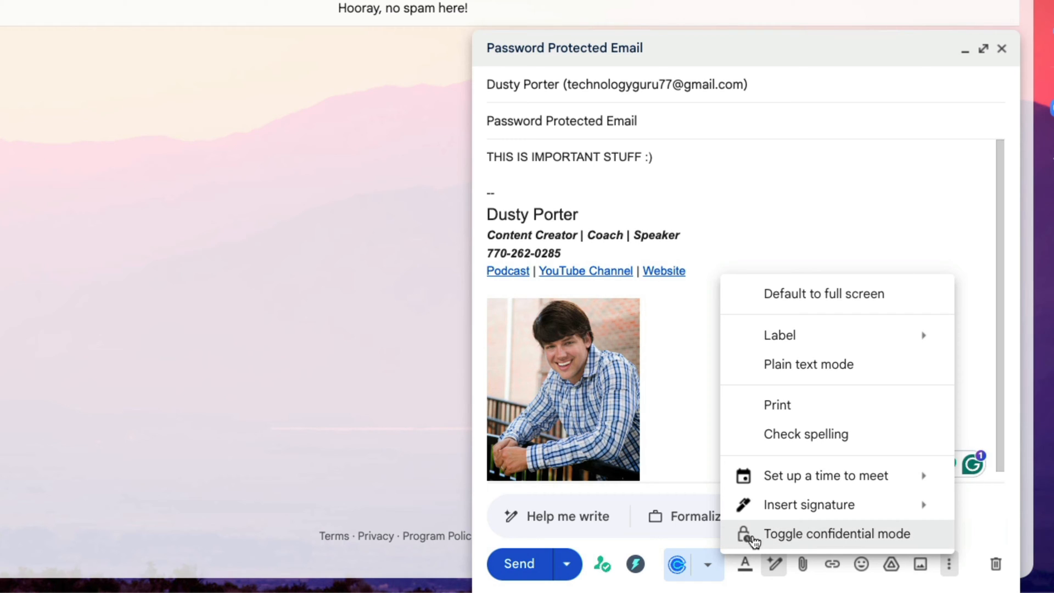
mouse_move(782, 541)
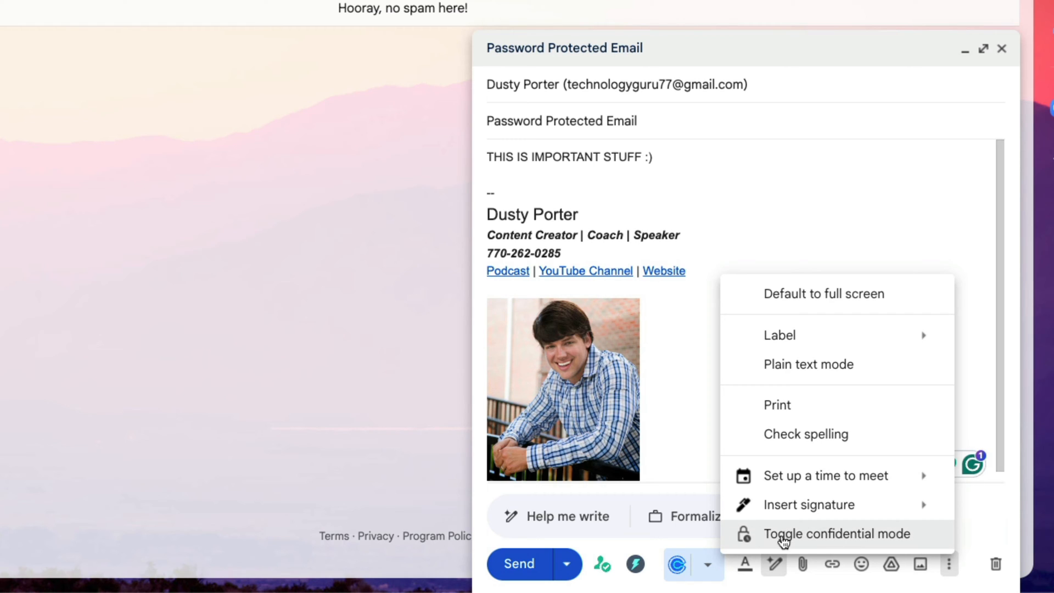
mouse_move(751, 544)
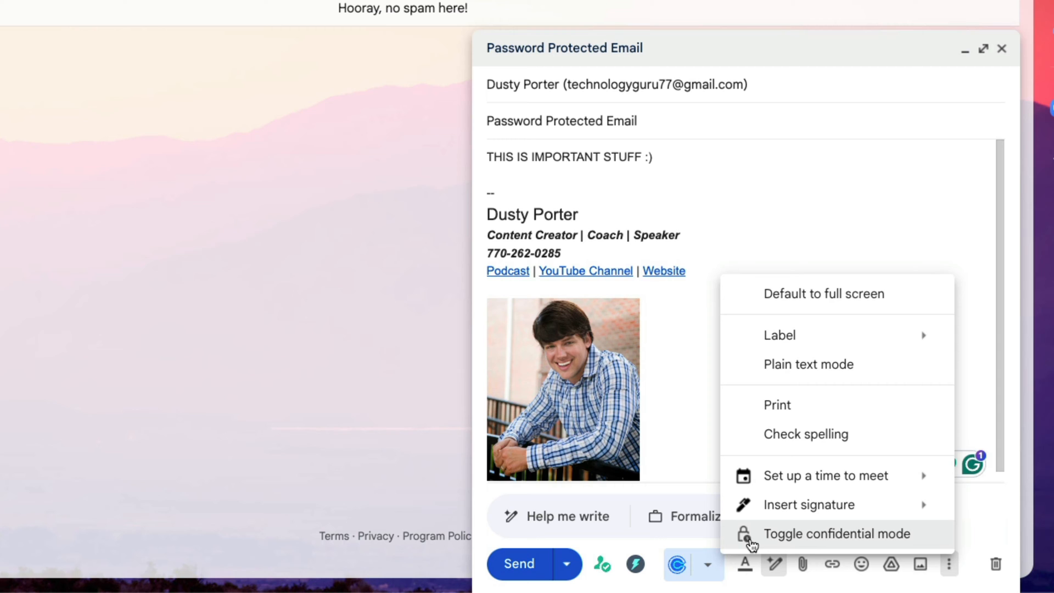
mouse_move(793, 541)
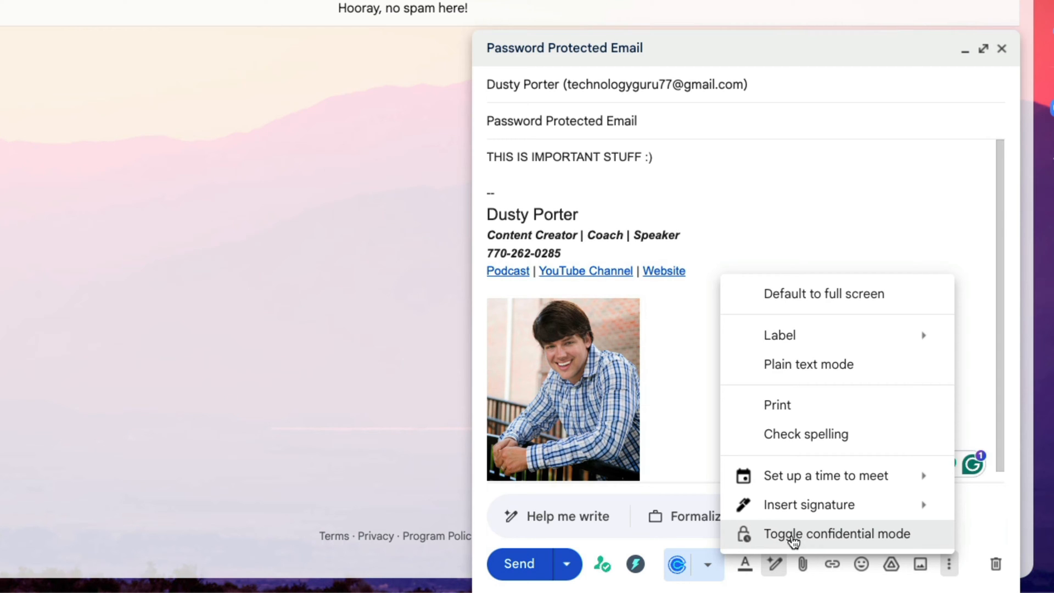
left_click(836, 534)
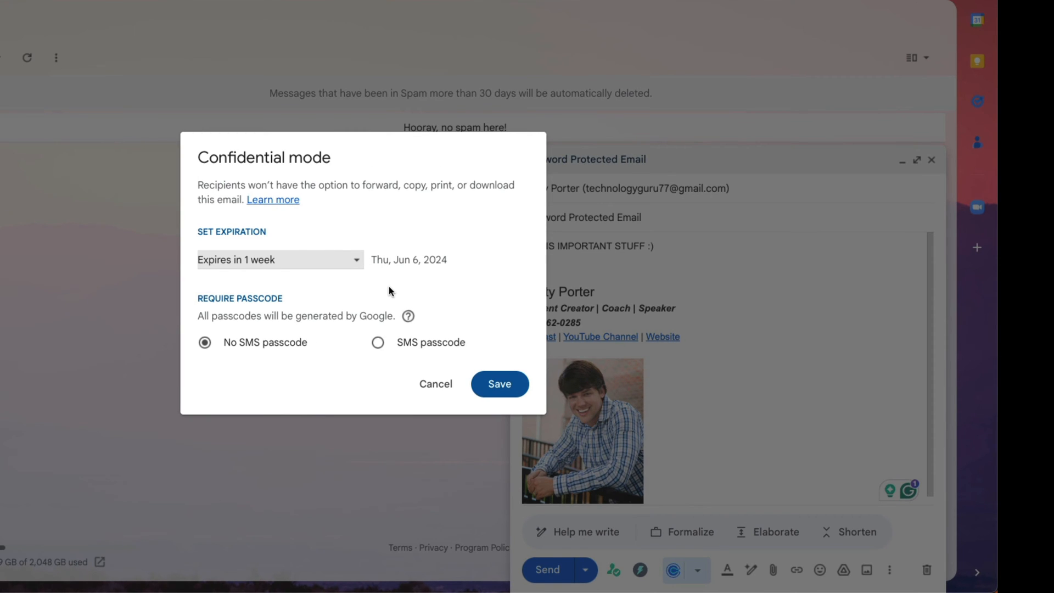
mouse_move(389, 287)
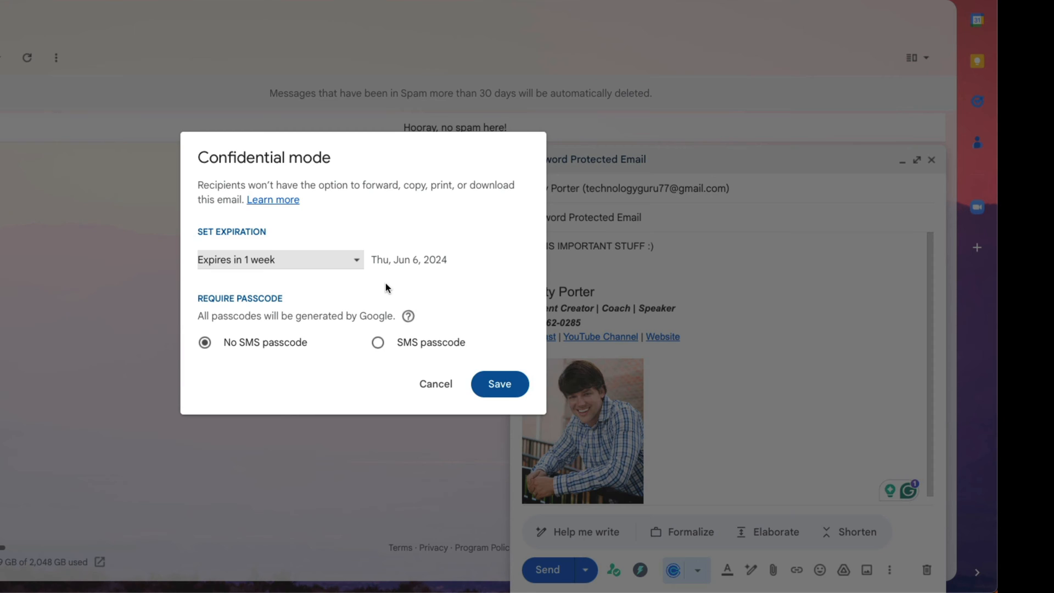
mouse_move(292, 274)
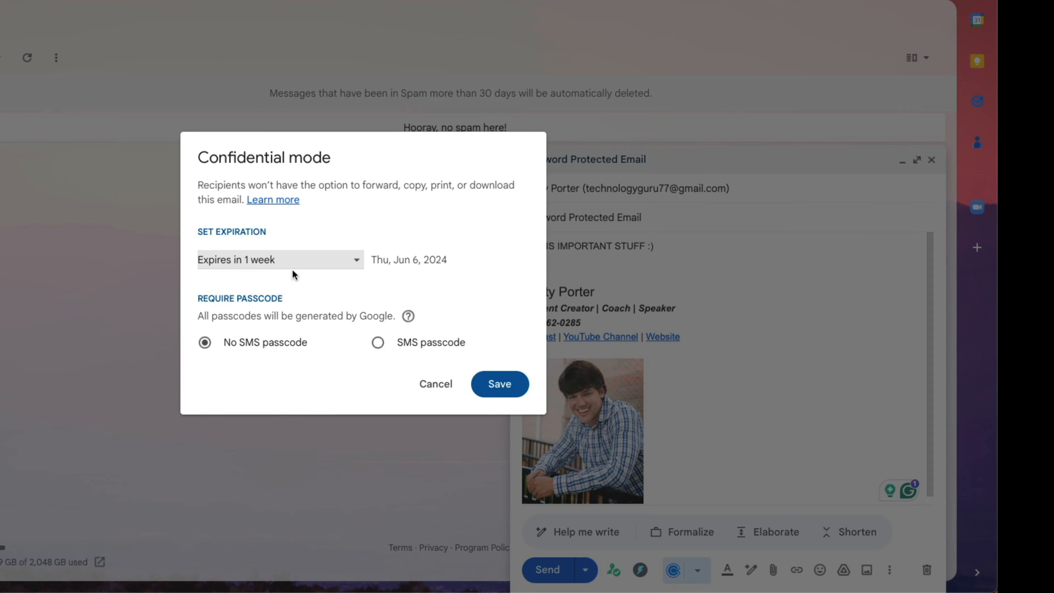
Save confidential mode with one-week expiration (Jun 6, 2024) and SMS passcode required
left_click(278, 259)
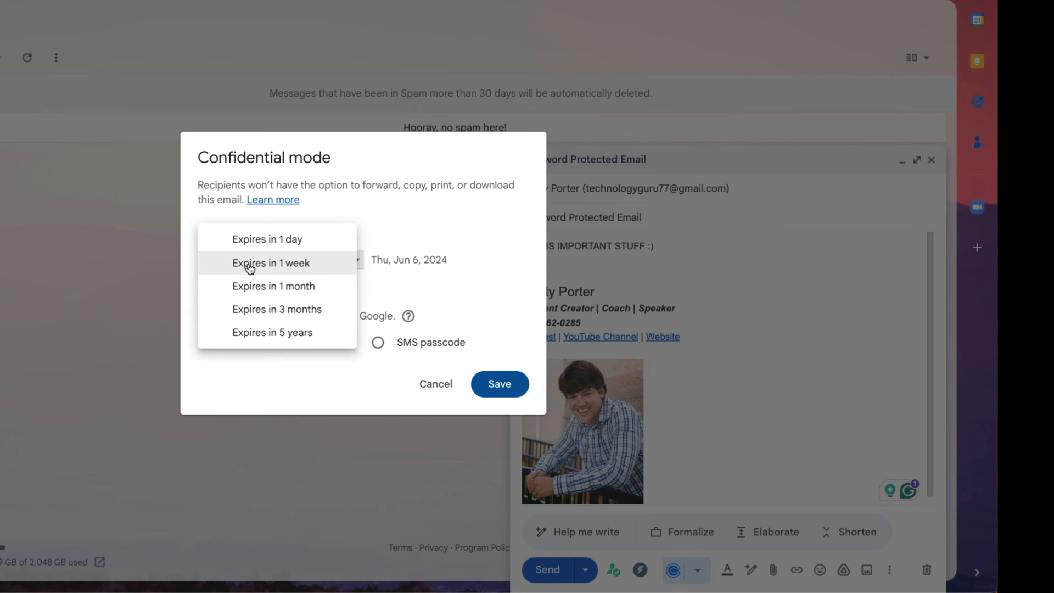
mouse_move(333, 262)
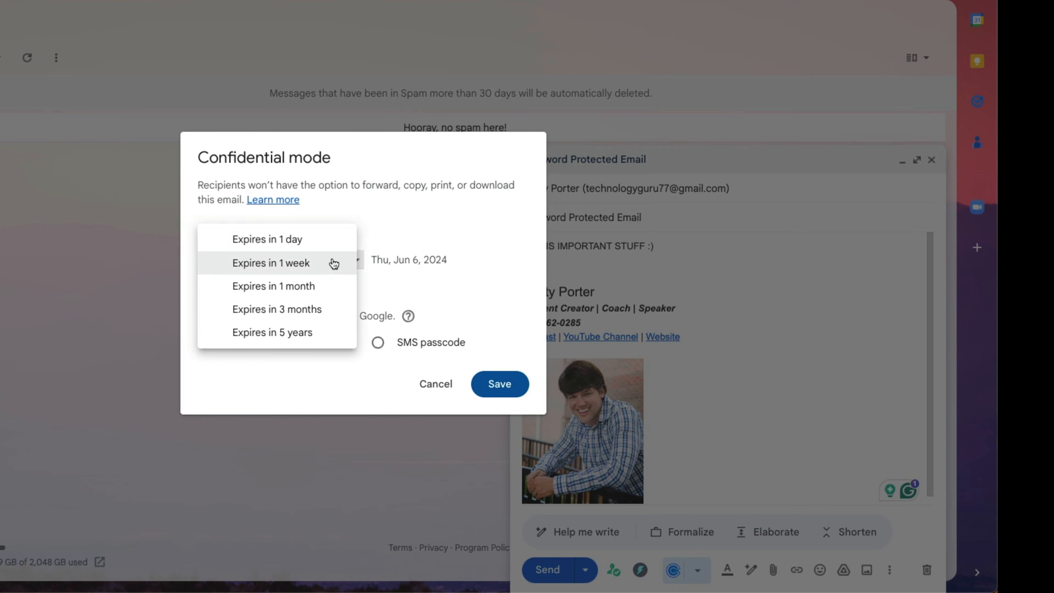
mouse_move(303, 262)
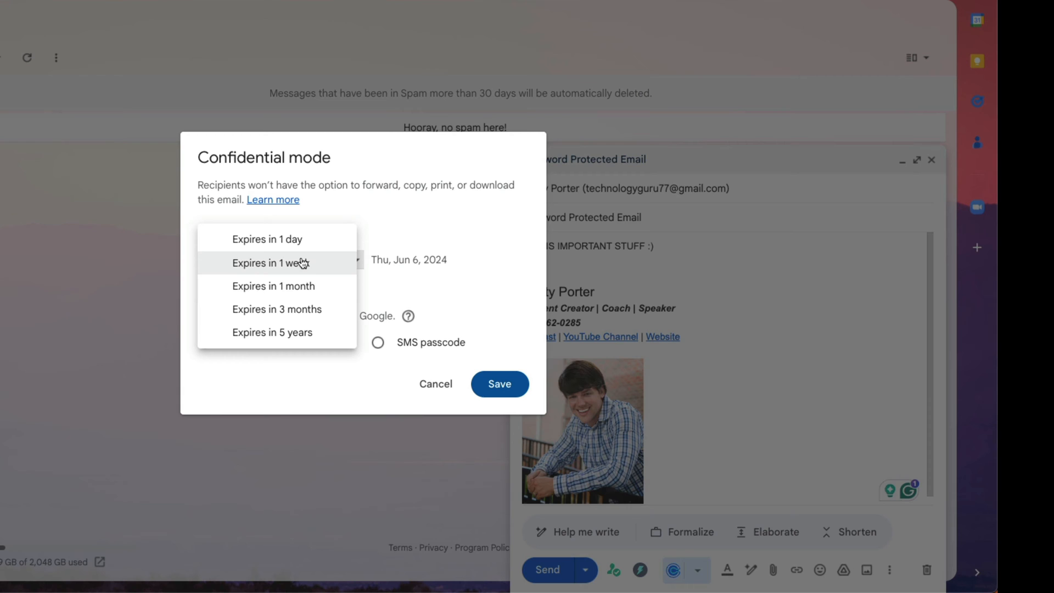
mouse_move(255, 272)
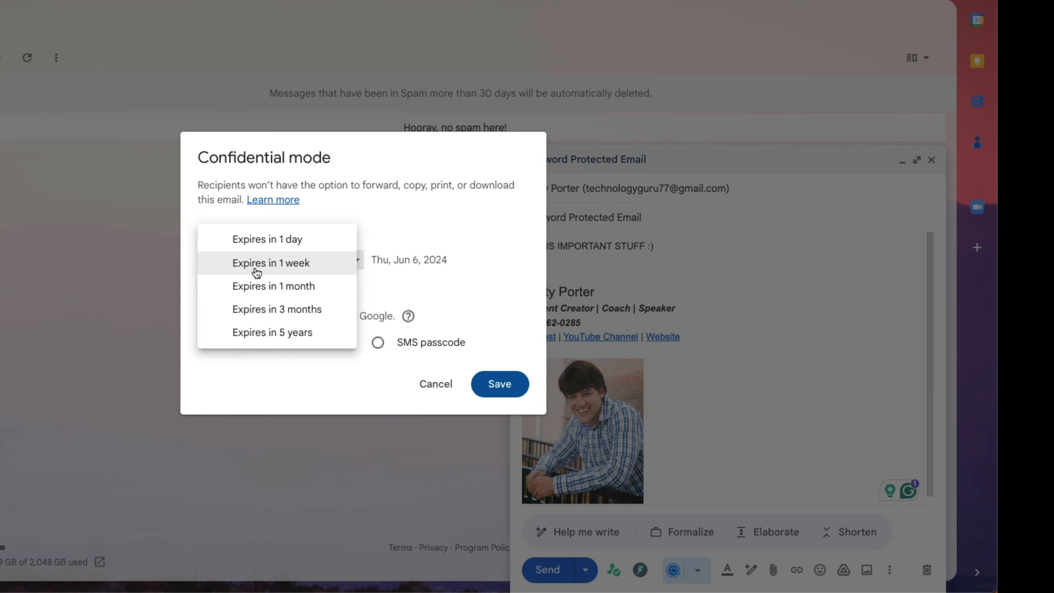
left_click(271, 262)
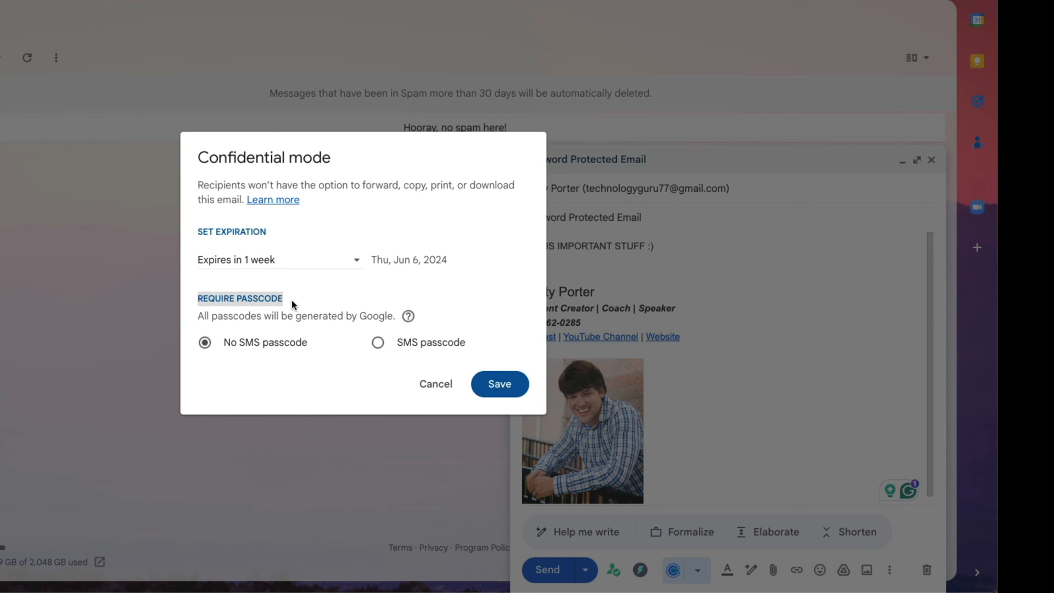
mouse_move(328, 319)
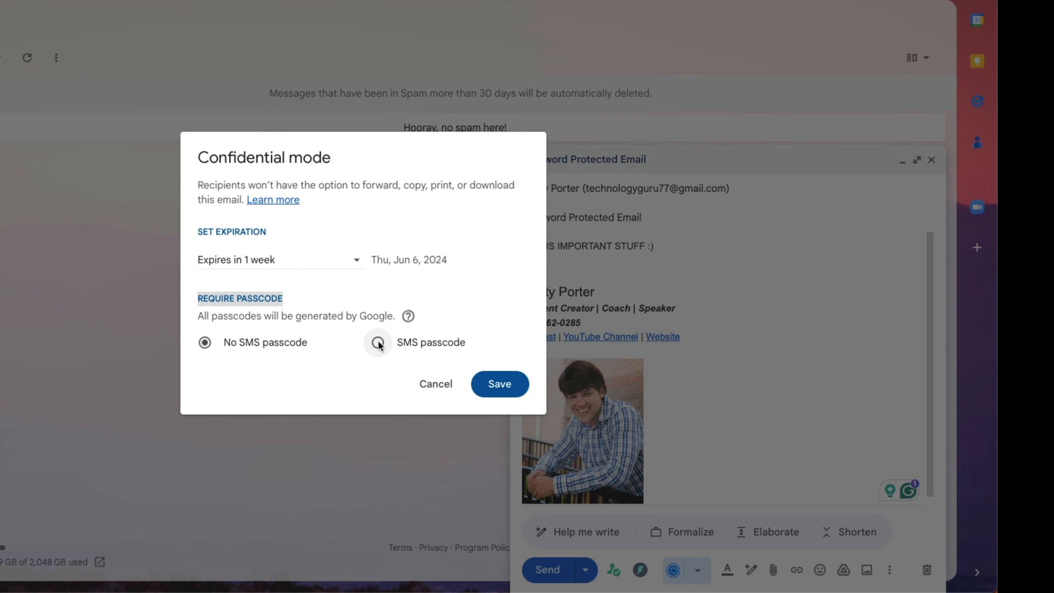
left_click(376, 343)
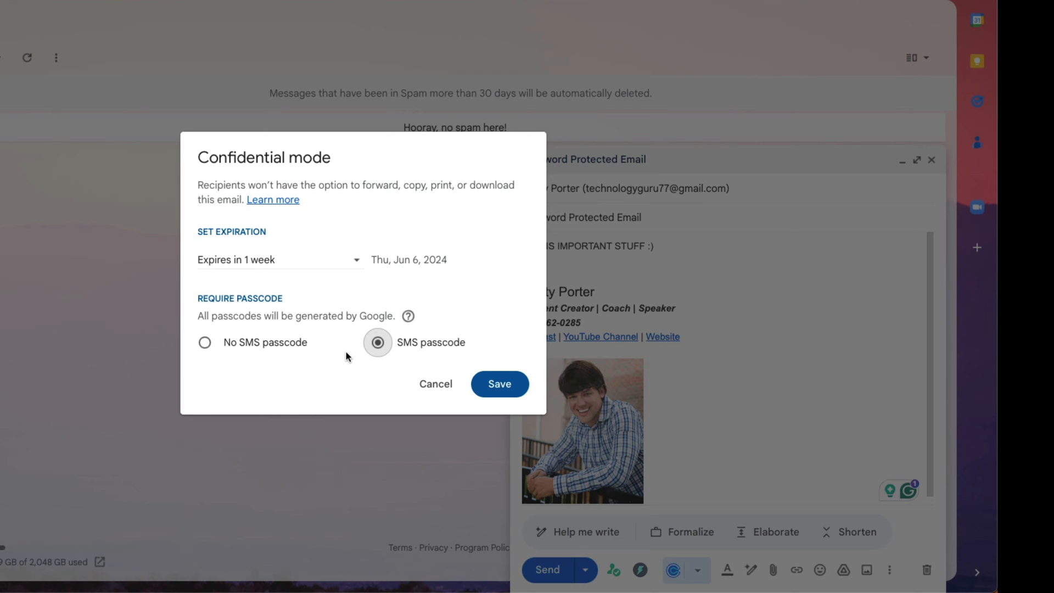
mouse_move(358, 298)
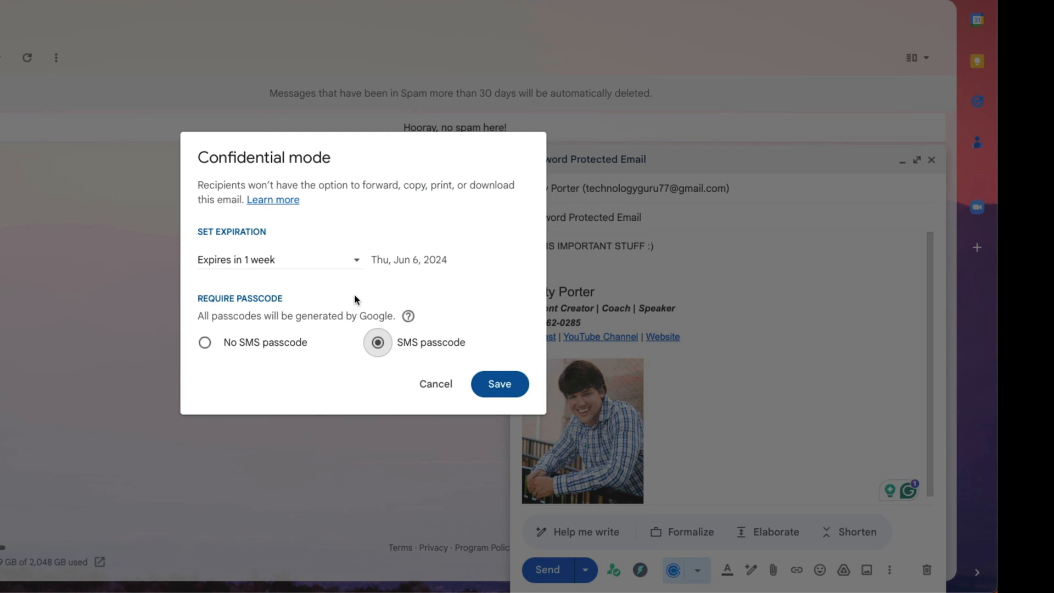
mouse_move(498, 384)
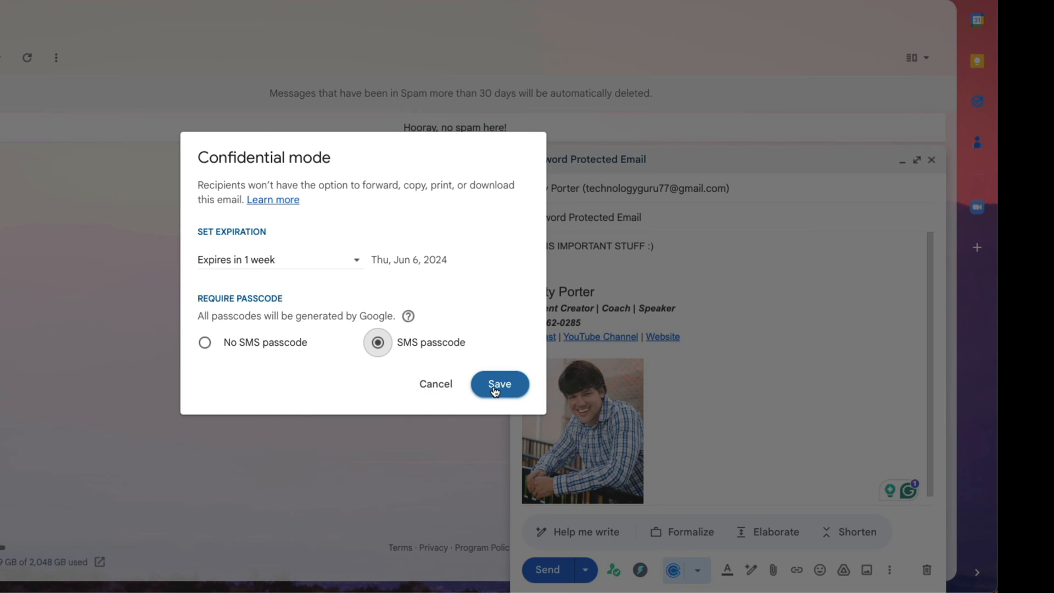
left_click(498, 384)
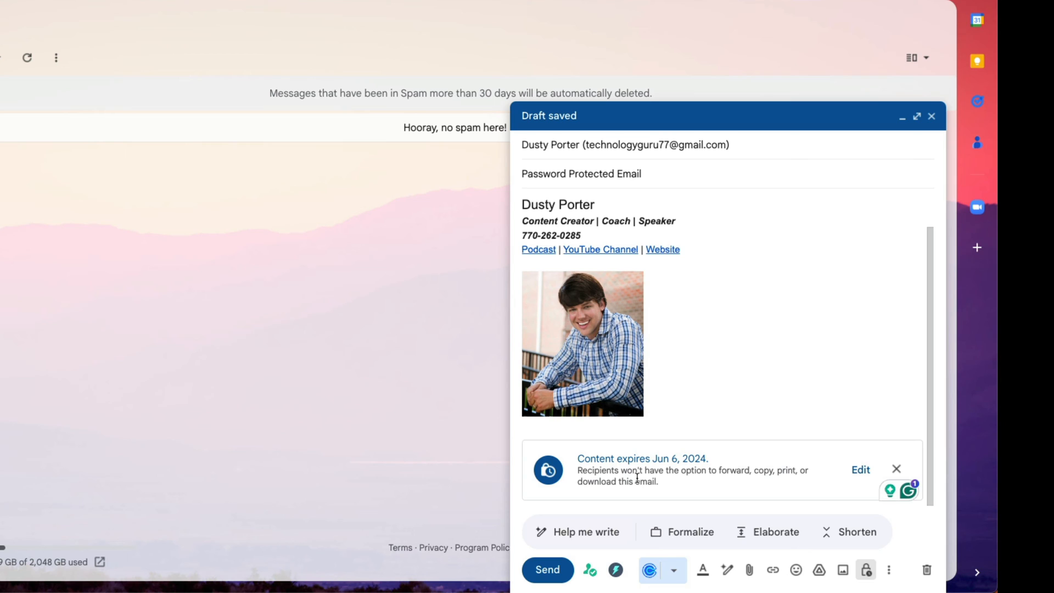
mouse_move(531, 117)
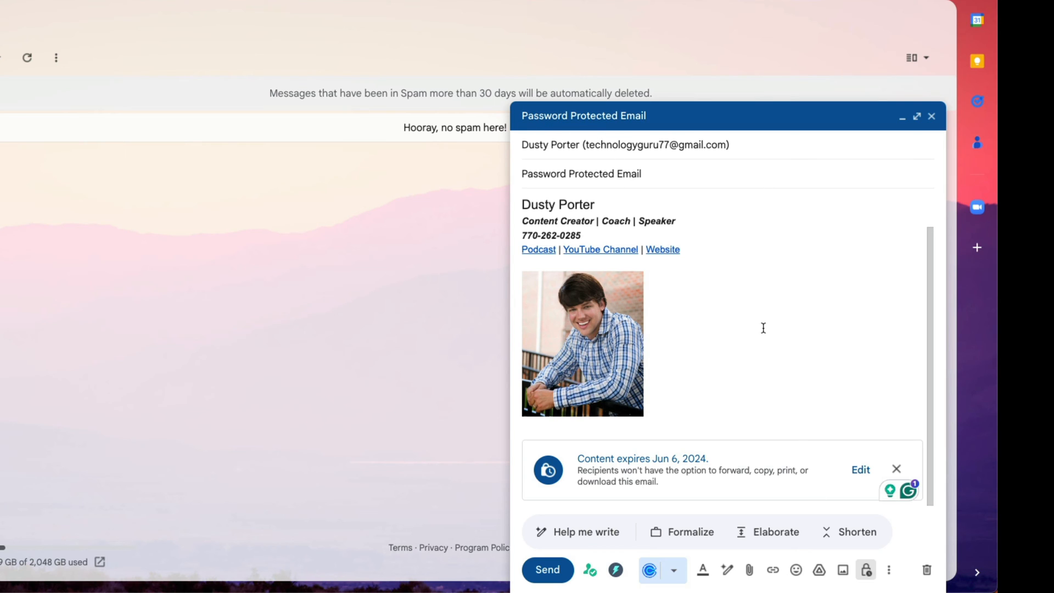
left_click(547, 570)
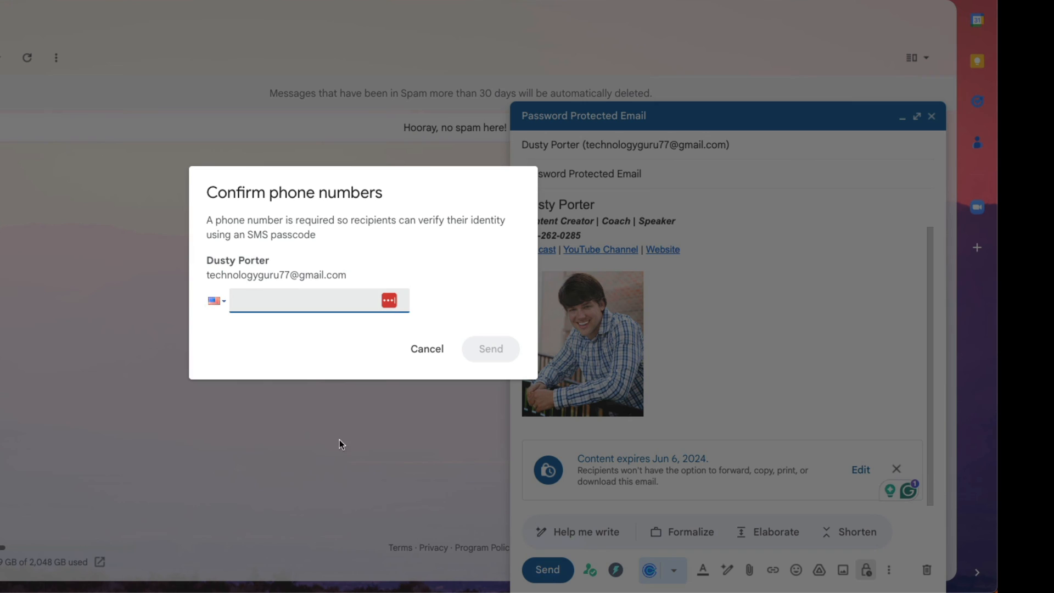
mouse_move(261, 335)
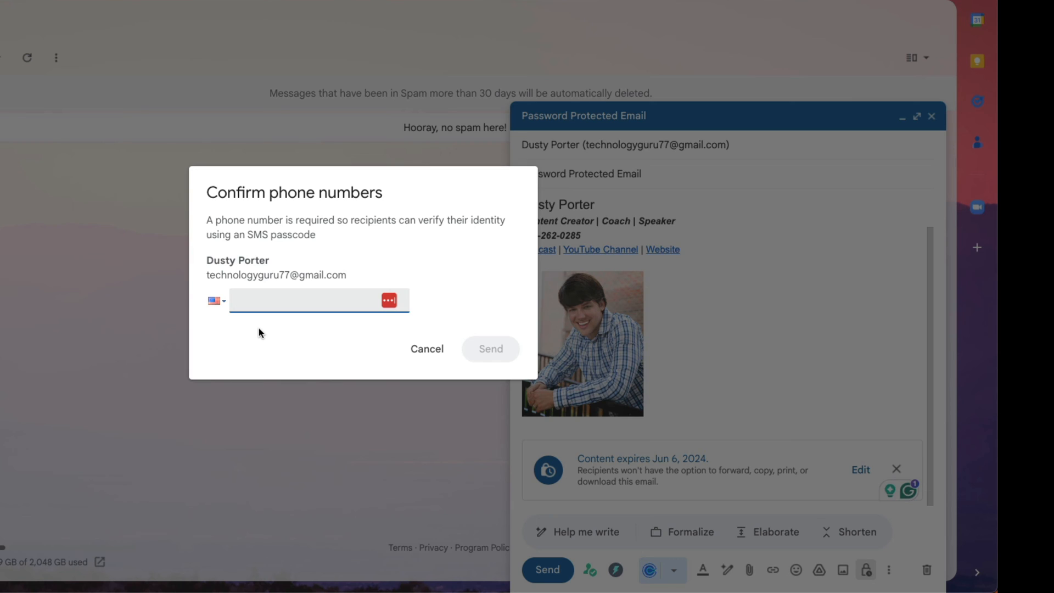
mouse_move(257, 333)
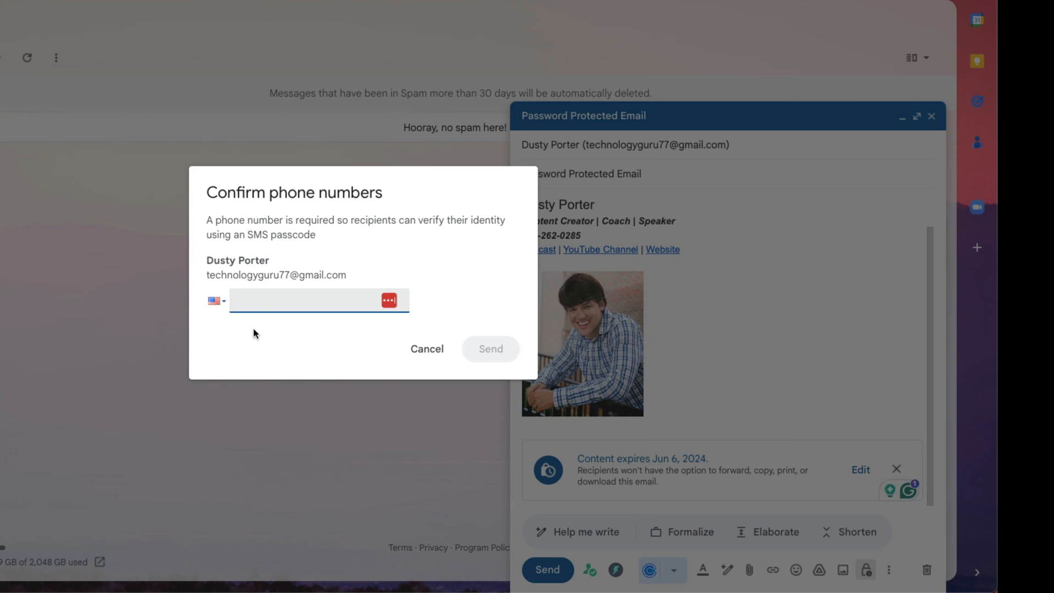
mouse_move(255, 305)
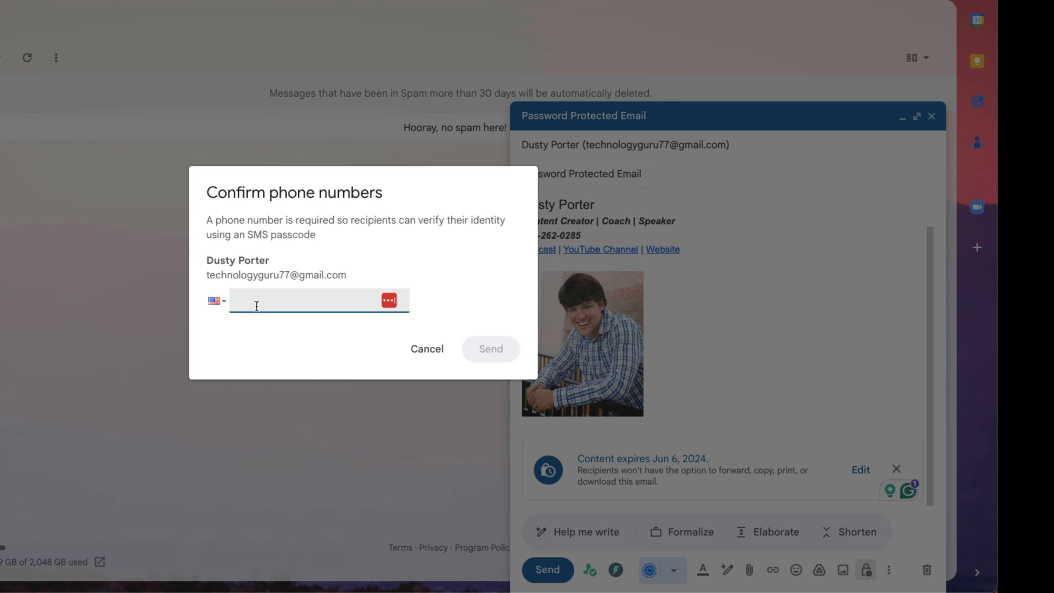
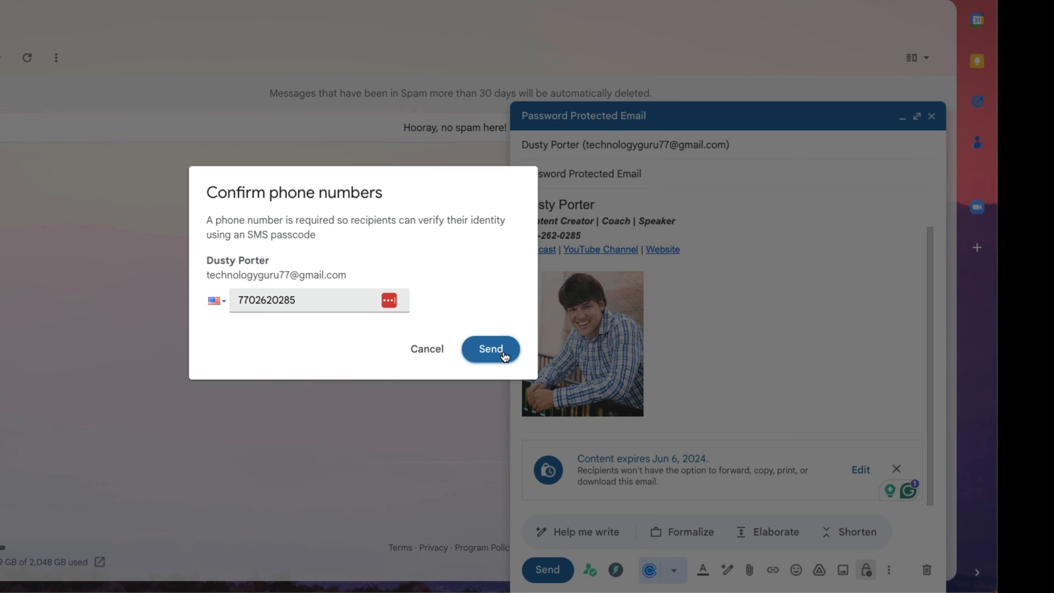
left_click(490, 349)
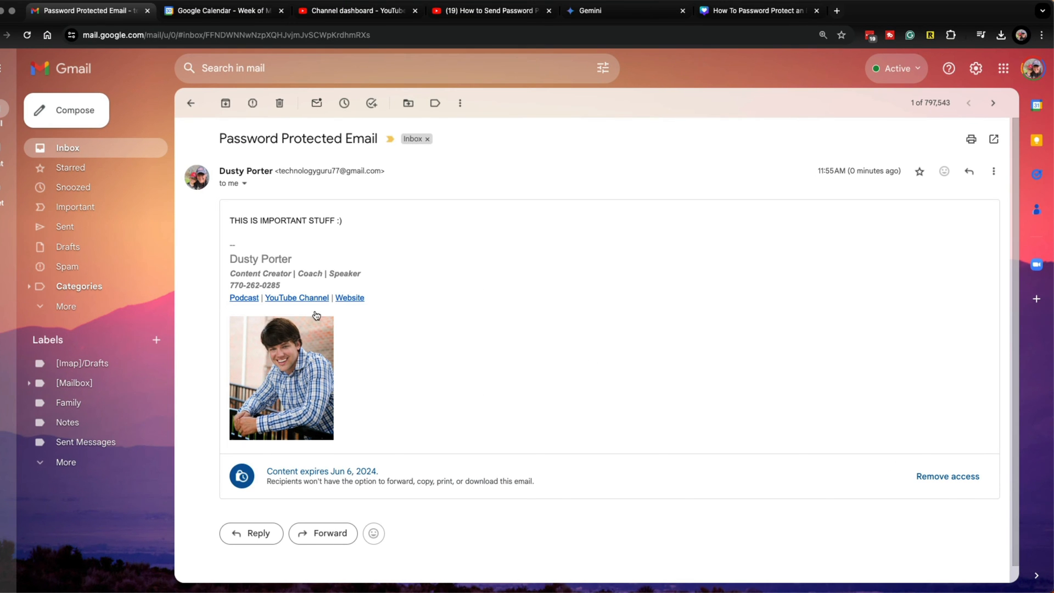
mouse_move(330, 472)
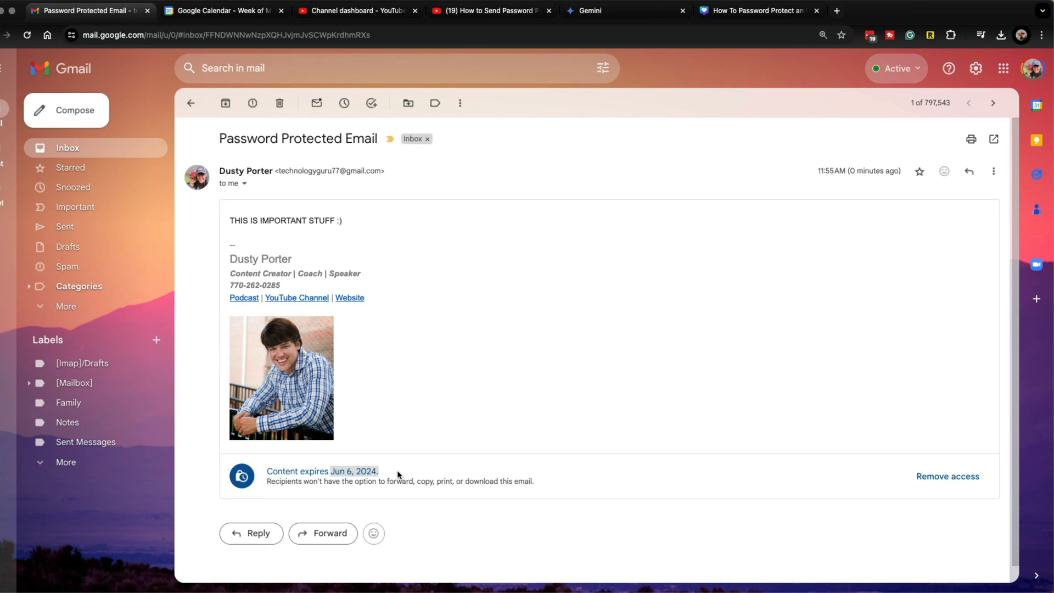
mouse_move(969, 482)
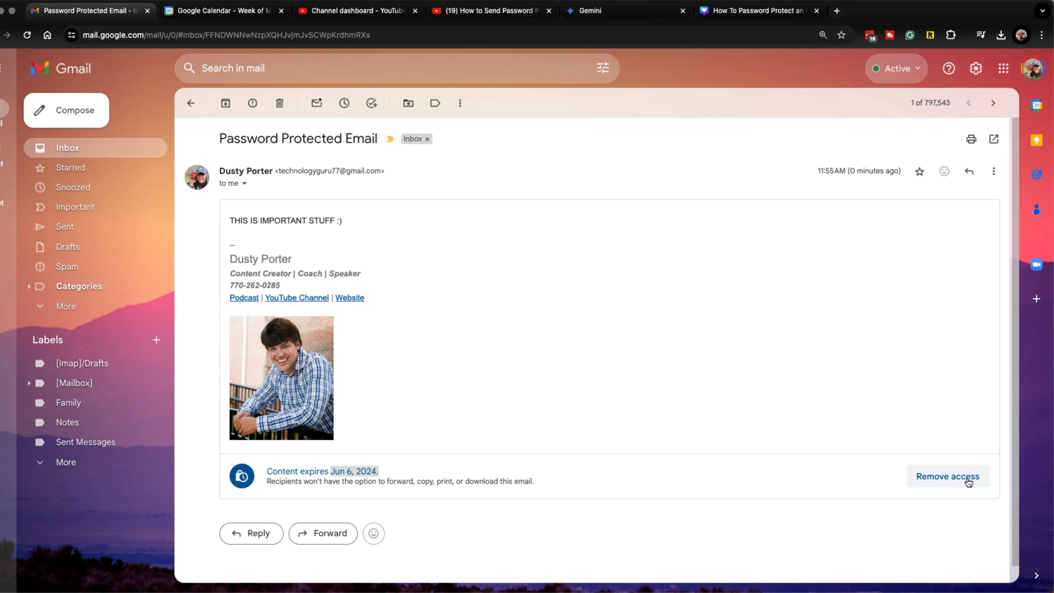
Remove access on the received message so its banner reads content expired
left_click(947, 476)
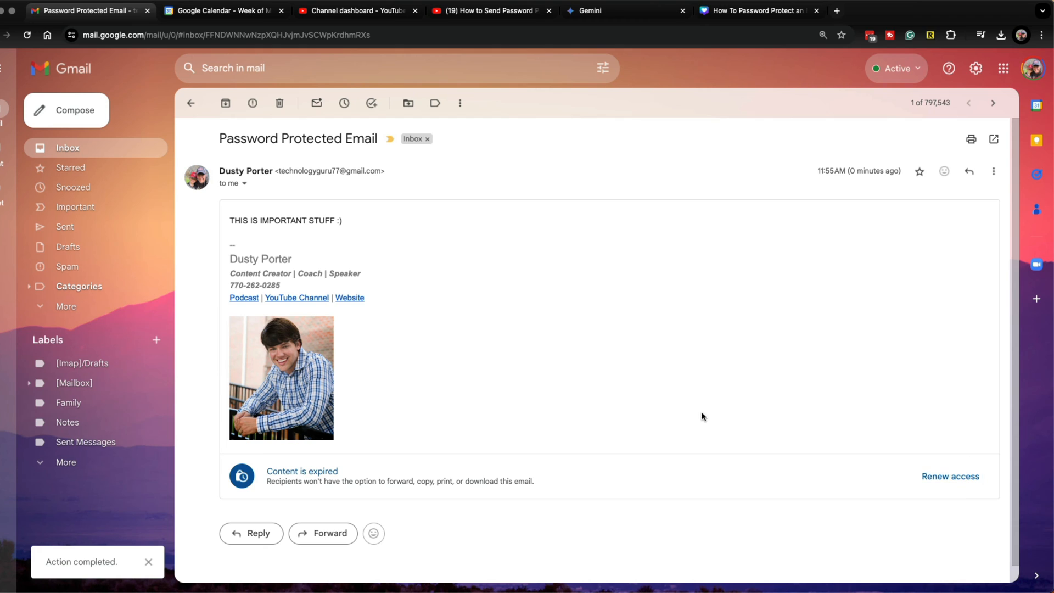